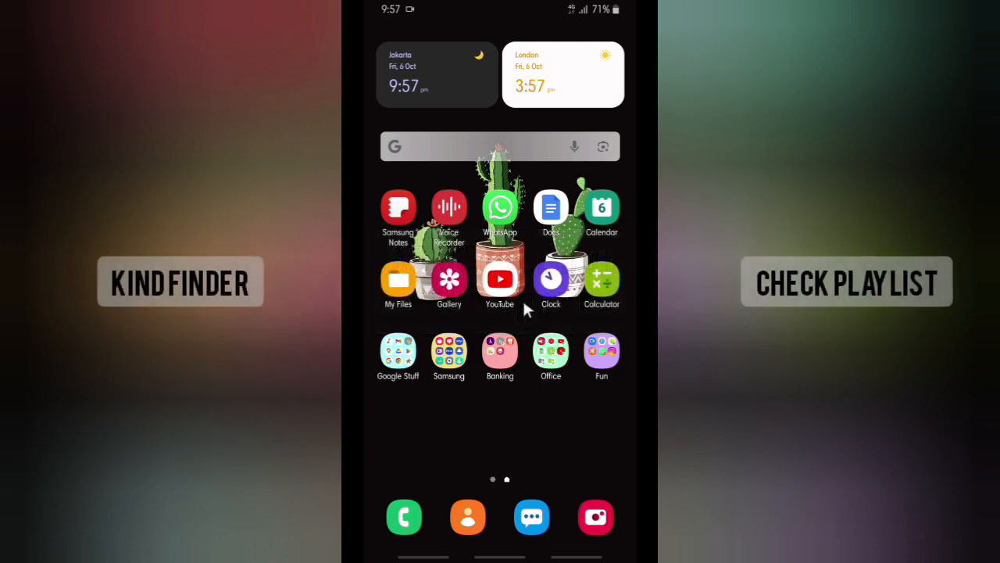
{"action": "mouse_move", "coordinate": [434, 320]}
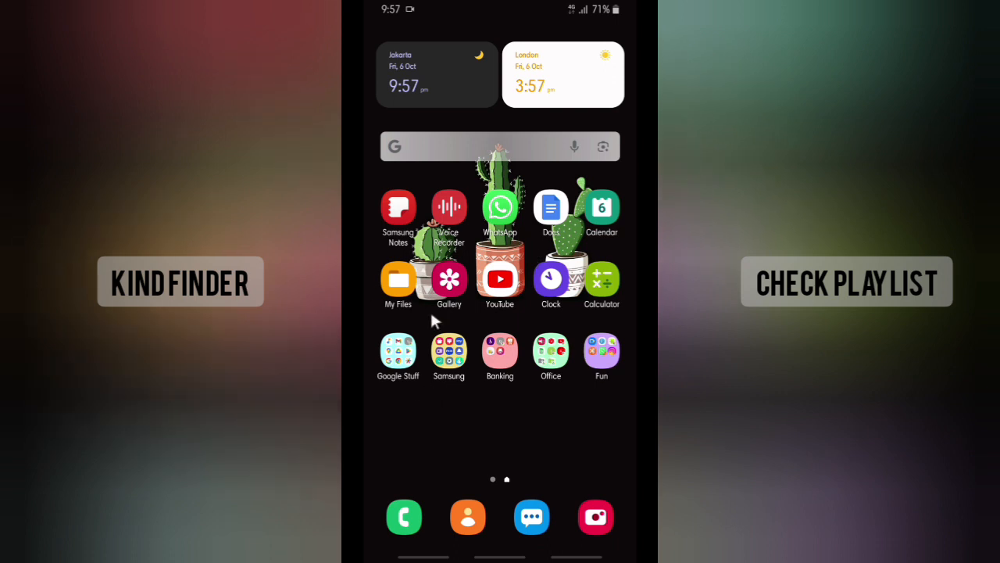
{"action": "mouse_move", "coordinate": [573, 305]}
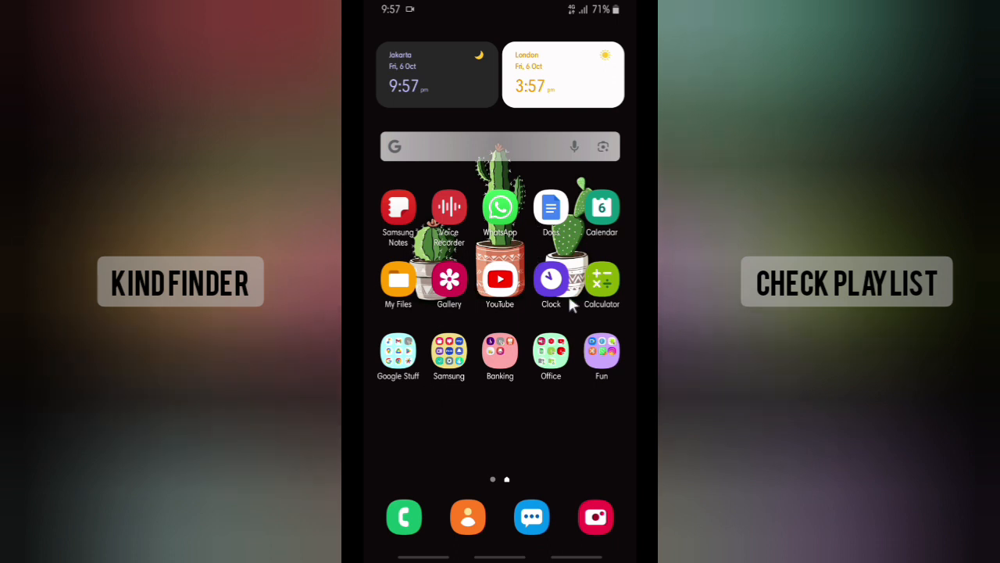
{"action": "mouse_move", "coordinate": [582, 240]}
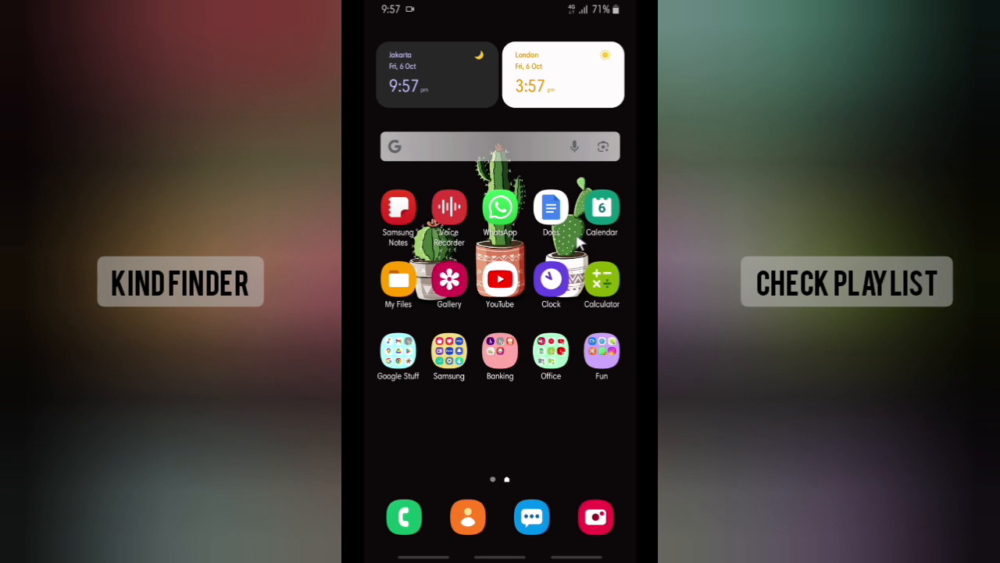
Launch Google Docs and scroll the Drive files list showing Resume and Lesson plan.docx.
{"action": "left_click", "coordinate": [551, 208]}
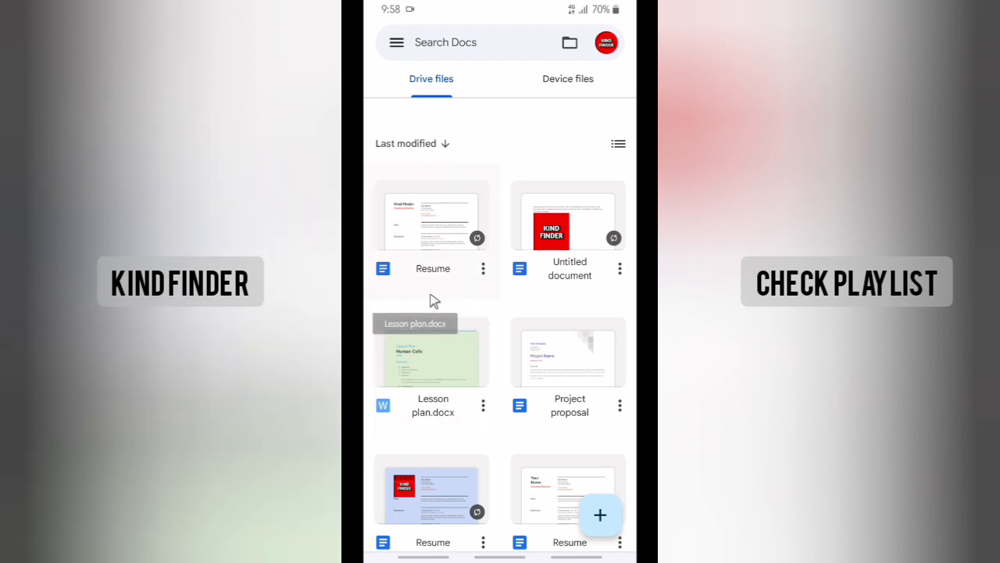
{"action": "mouse_move", "coordinate": [394, 282]}
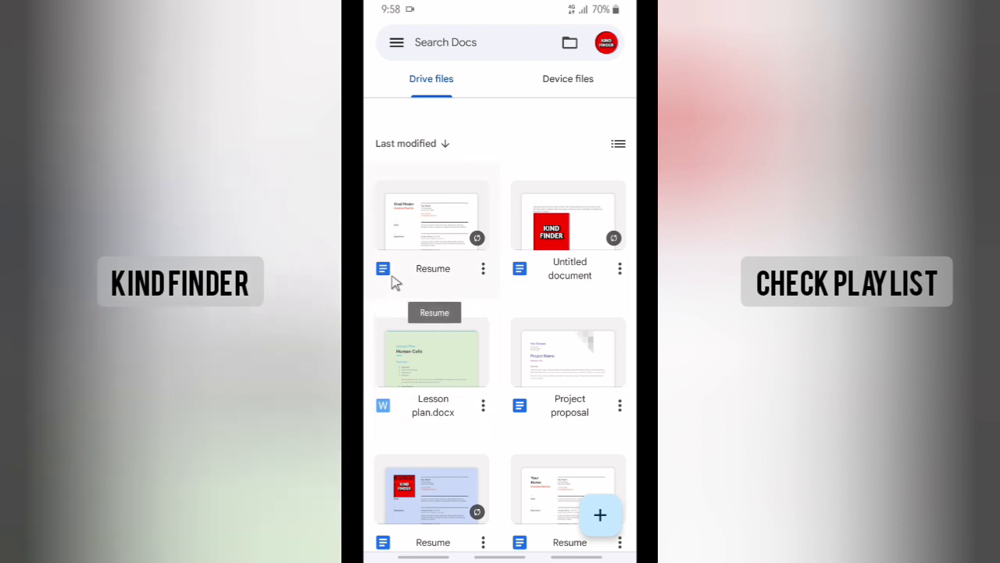
{"action": "mouse_move", "coordinate": [377, 284]}
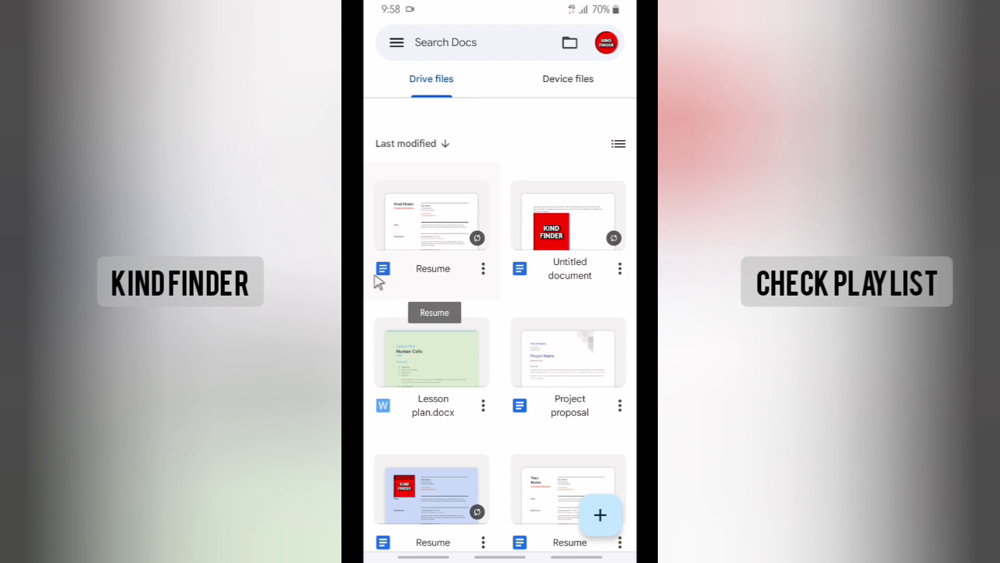
{"action": "mouse_move", "coordinate": [383, 280]}
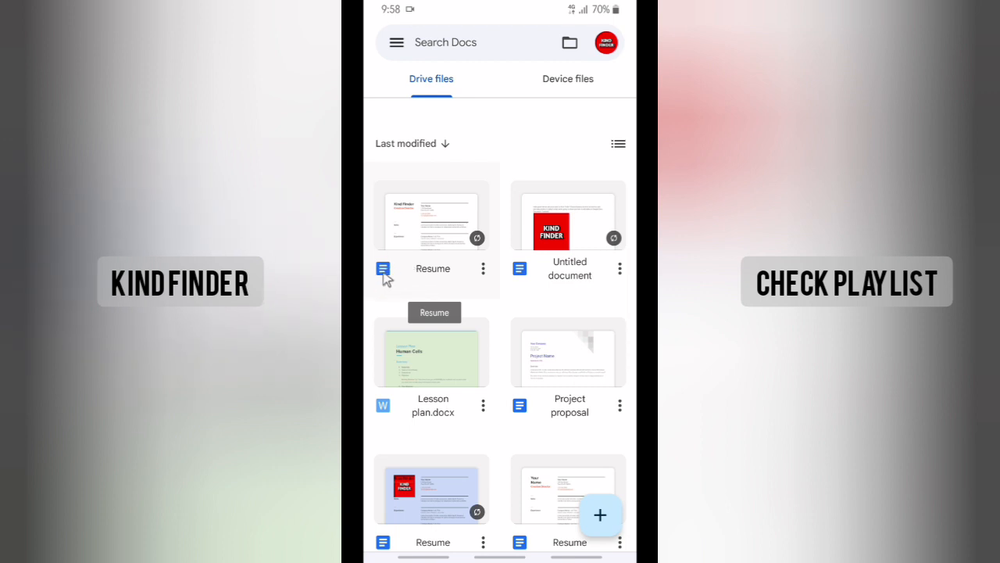
{"action": "mouse_move", "coordinate": [481, 291]}
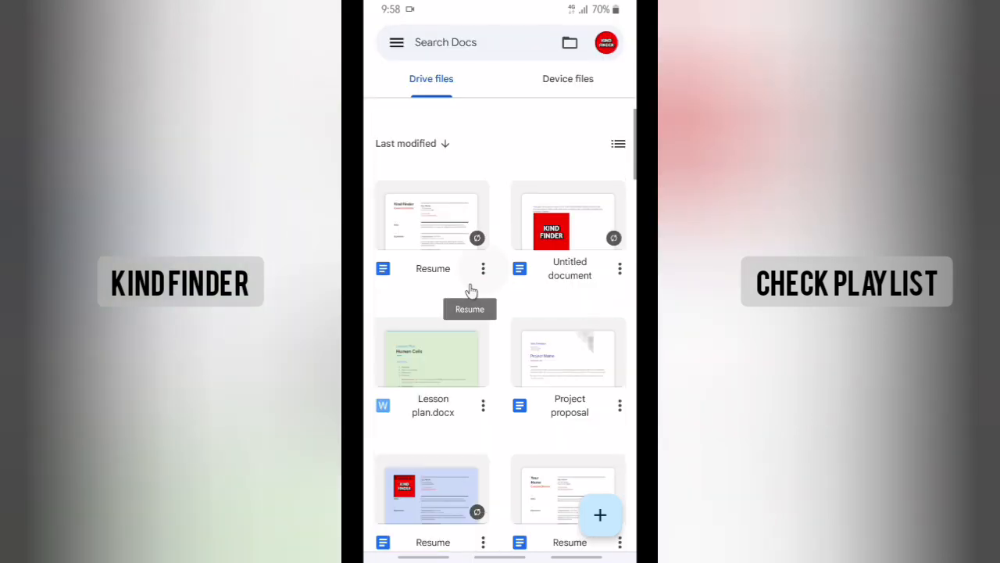
{"action": "scroll", "scroll_direction": "down", "scroll_amount": 3}
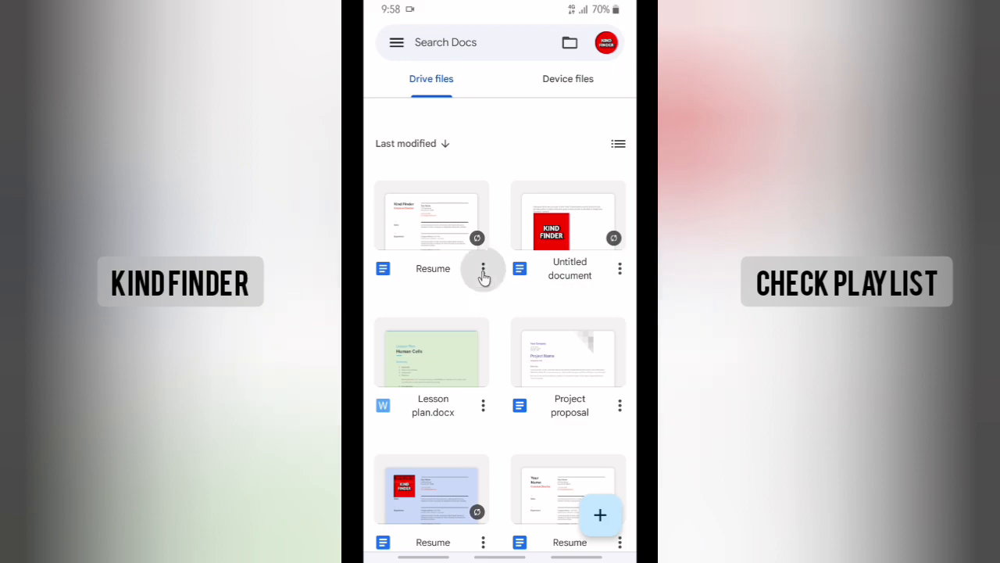
Download the Resume file from its options menu.
{"action": "left_click", "coordinate": [483, 268]}
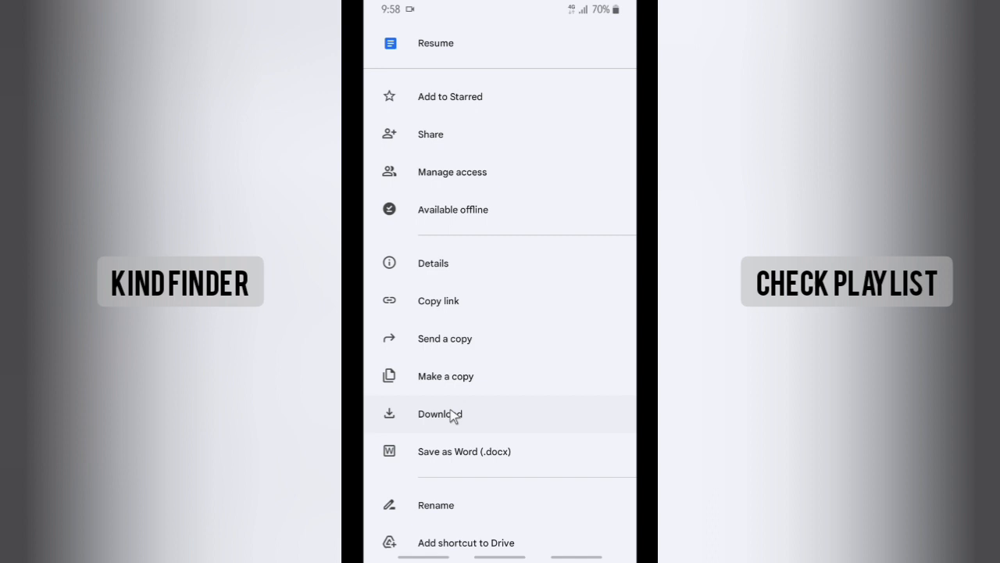
{"action": "left_click", "coordinate": [440, 413]}
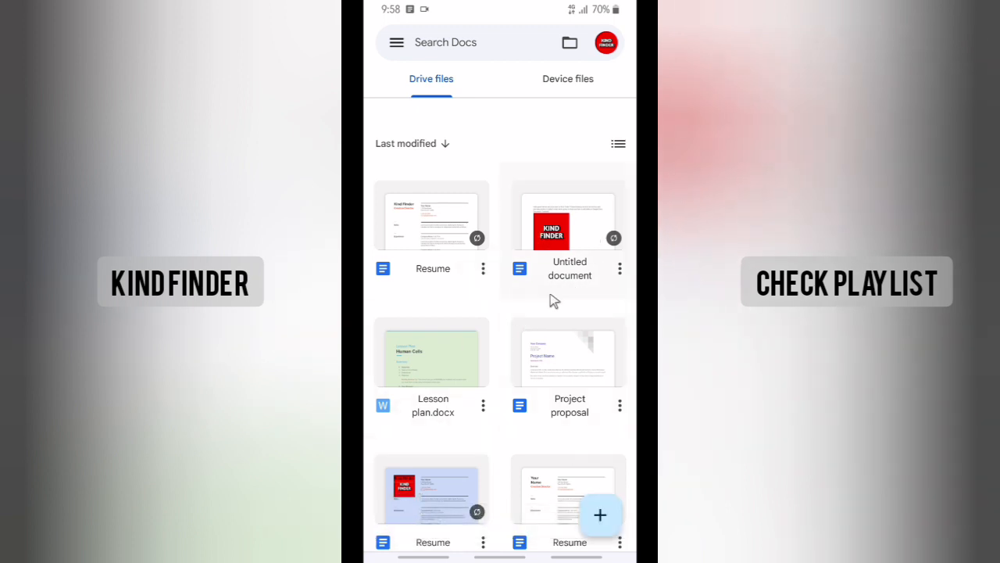
{"action": "mouse_move", "coordinate": [466, 399]}
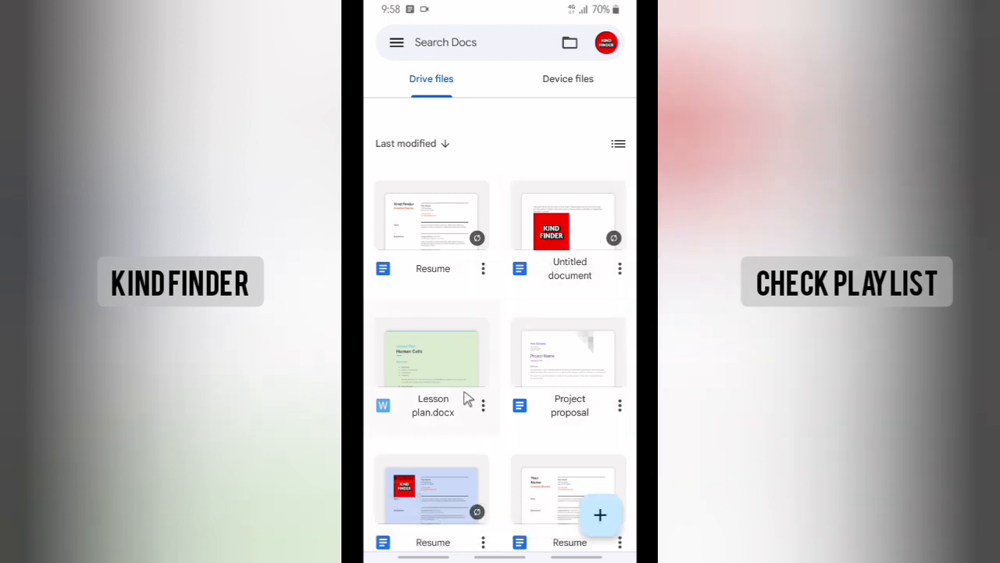
{"action": "mouse_move", "coordinate": [483, 405]}
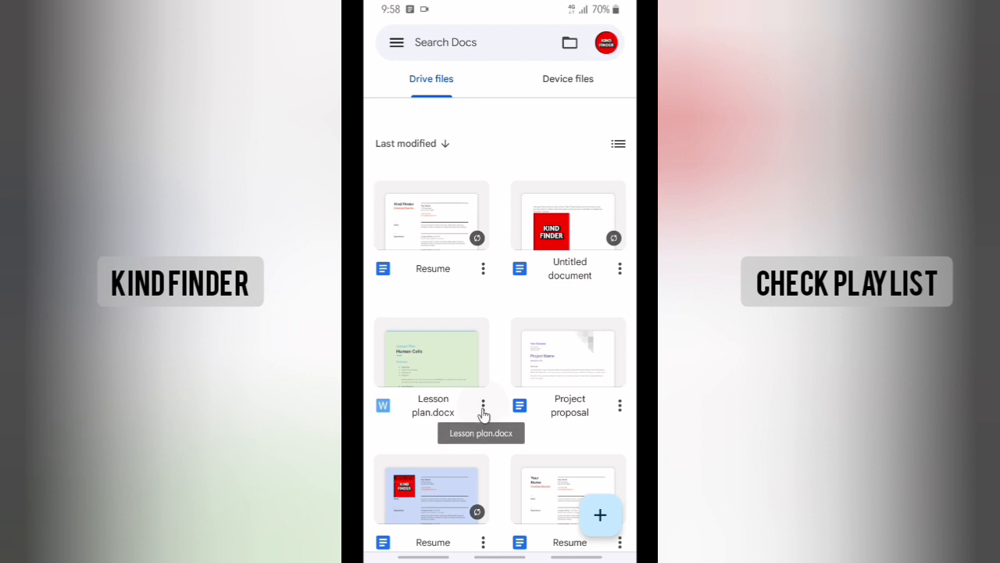
Open the options menu for Lesson plan.docx.
{"action": "left_click", "coordinate": [483, 405]}
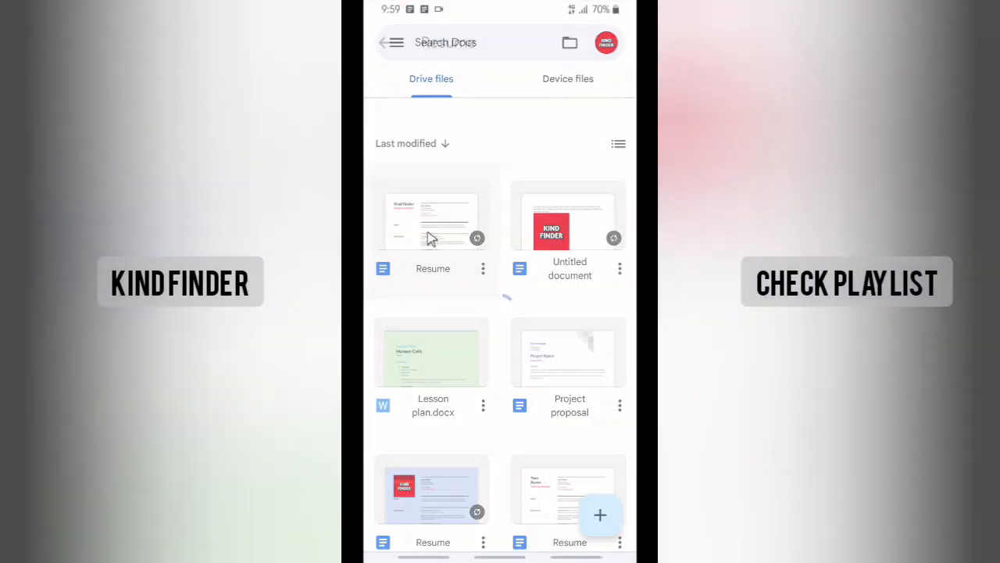
Open the Resume document and bring up its Share and export choices.
{"action": "left_click", "coordinate": [432, 221]}
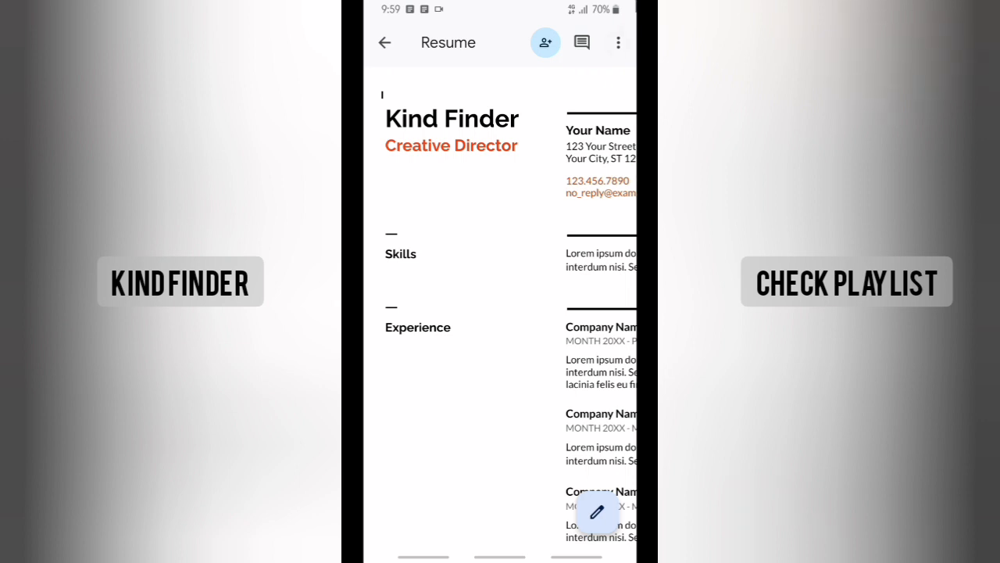
{"action": "mouse_move", "coordinate": [618, 42]}
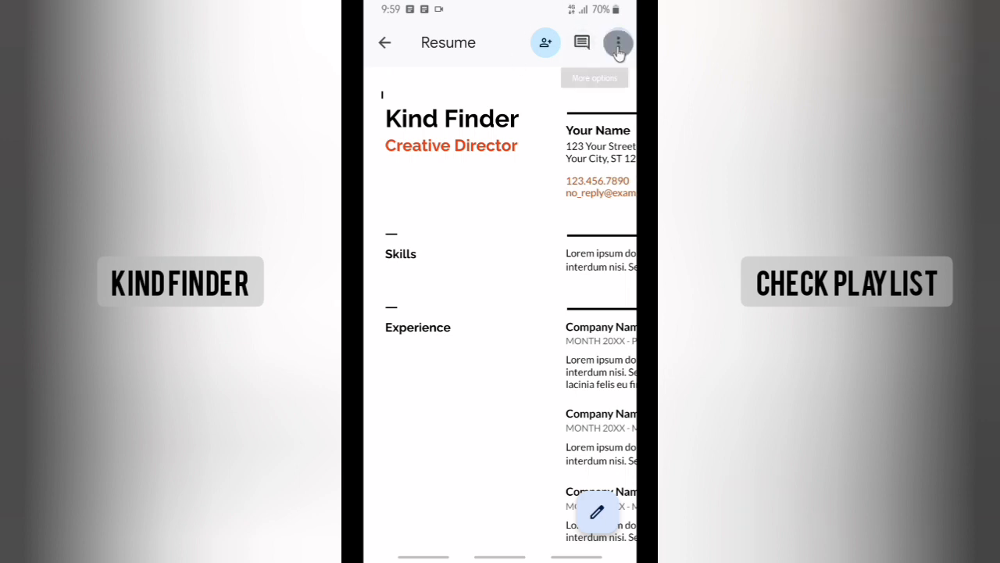
{"action": "left_click", "coordinate": [618, 43]}
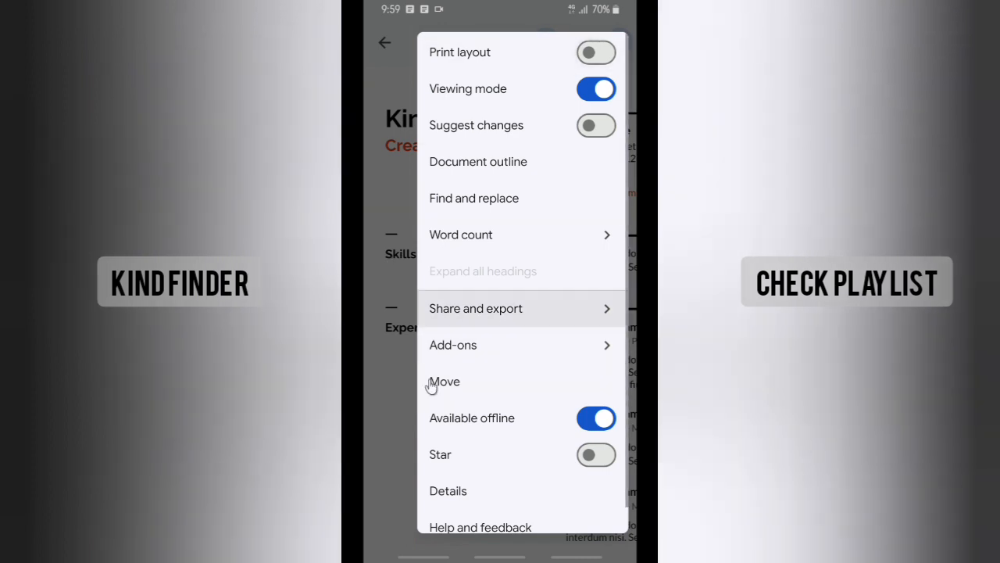
{"action": "left_click", "coordinate": [475, 308]}
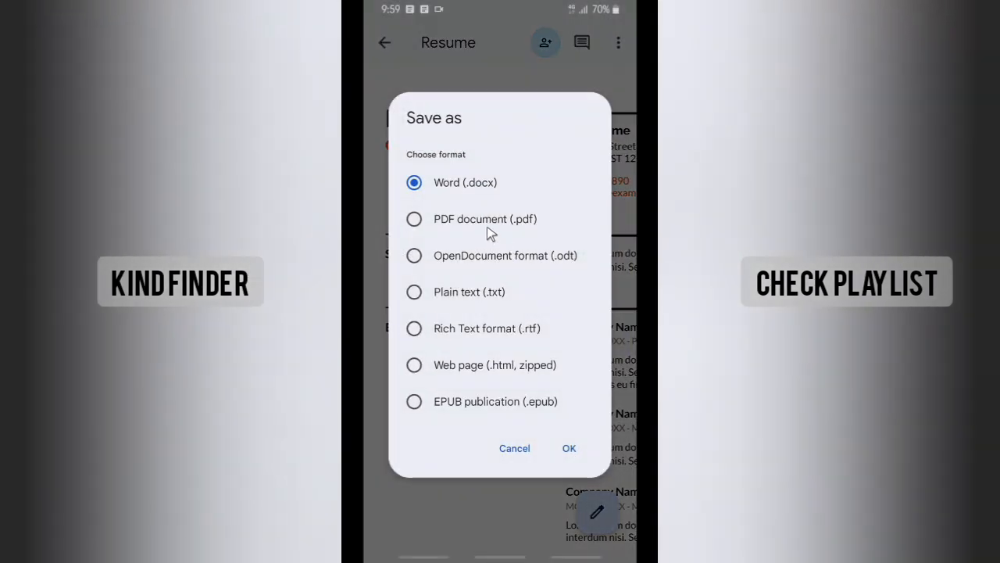
Save a copy of Resume as PDF document (.pdf).
{"action": "left_click", "coordinate": [414, 219]}
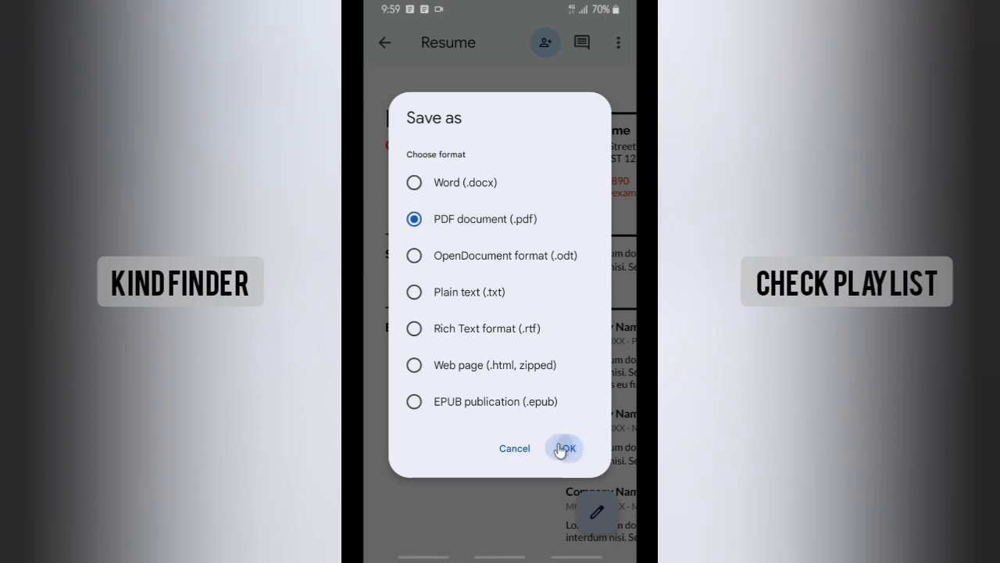
{"action": "left_click", "coordinate": [565, 447]}
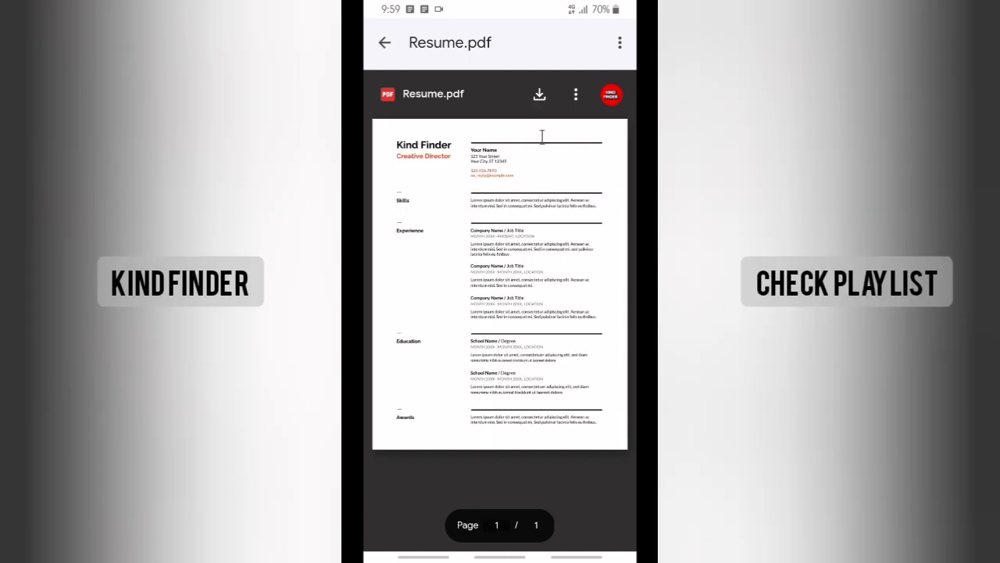
{"action": "mouse_move", "coordinate": [539, 94]}
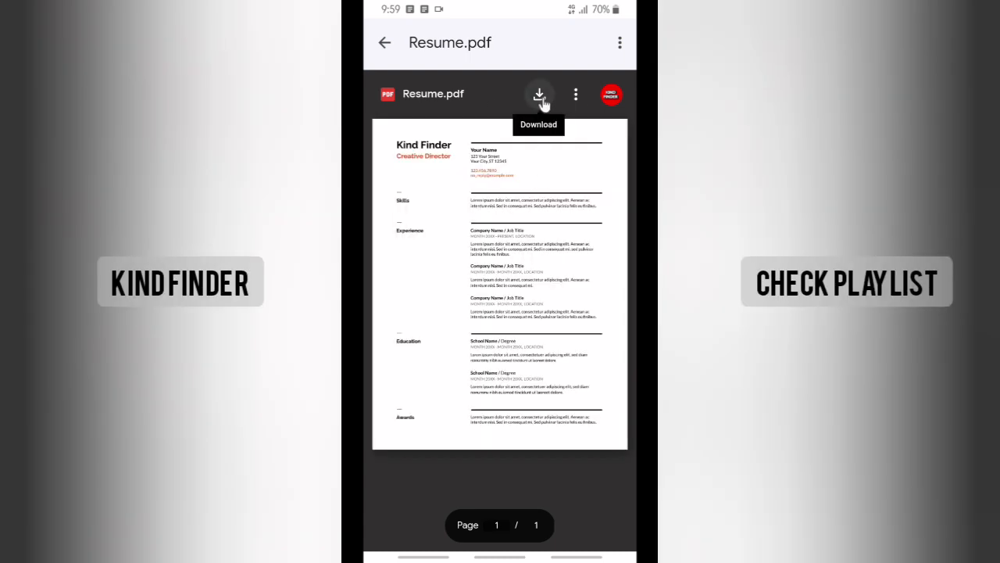
Download Resume.pdf from the viewer toolbar.
{"action": "left_click", "coordinate": [539, 94]}
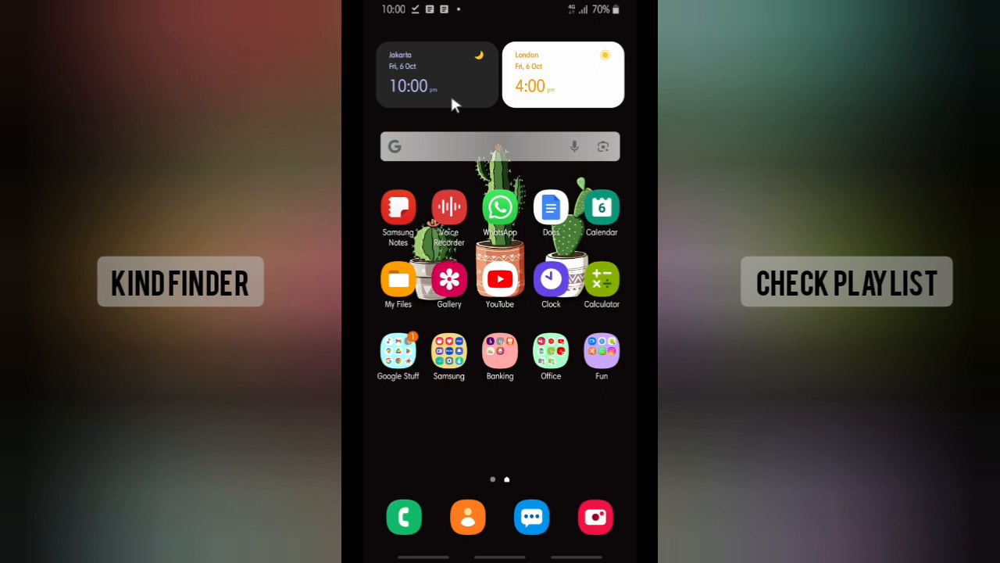
{"action": "mouse_move", "coordinate": [463, 152]}
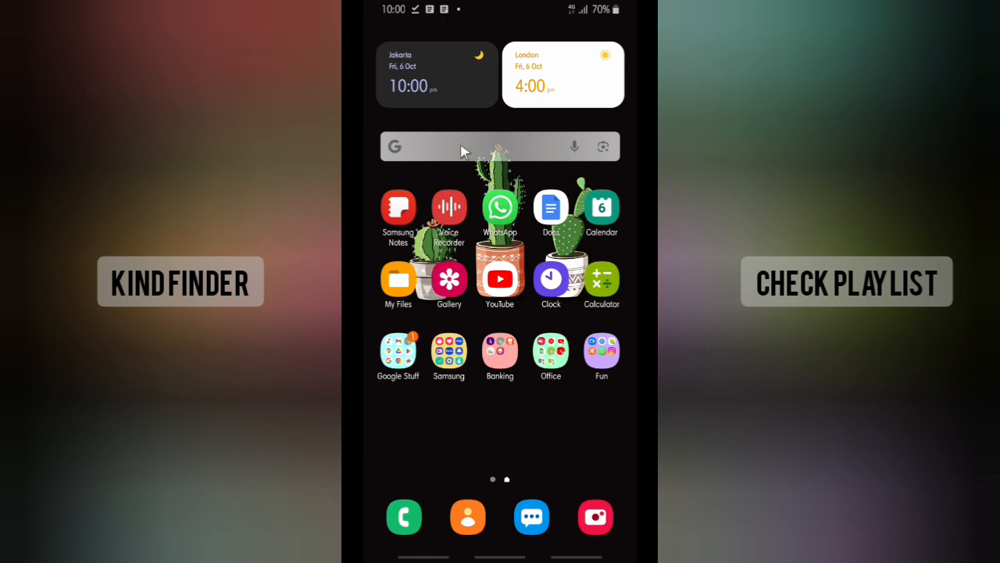